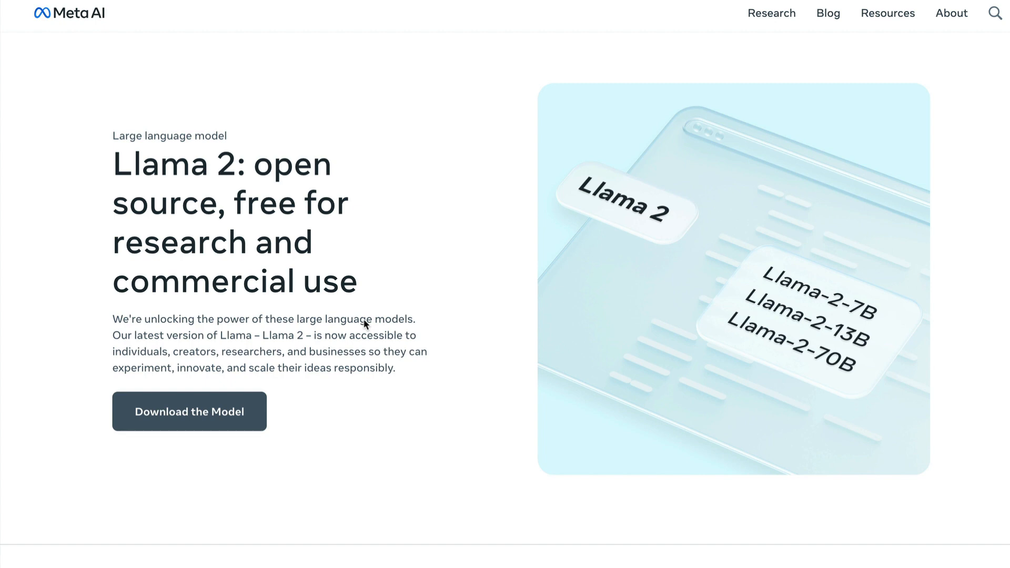
pyautogui.moveTo(284, 395)
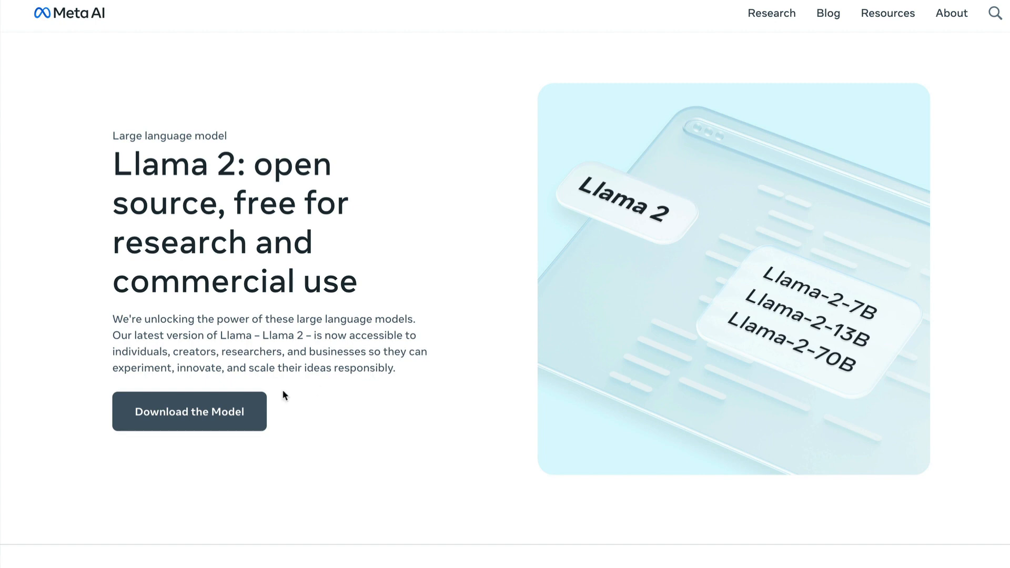
# Step: Follow the link to Hugging Face's Llama-2-7b page to request model access
pyautogui.click(189, 411)
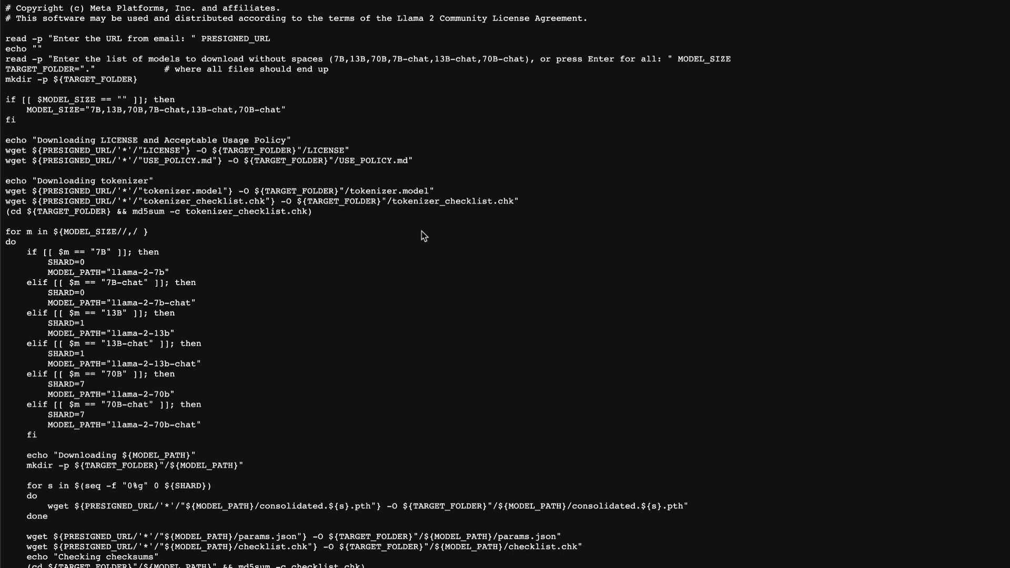
pyautogui.moveTo(433, 224)
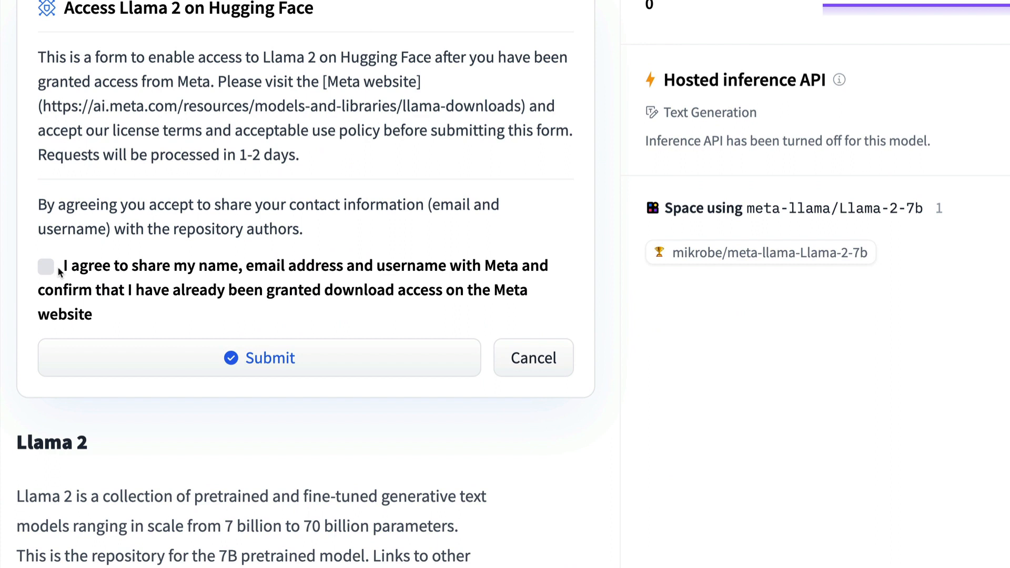
# Step: Tick the checkbox agreeing to share name, email address and username with Meta
pyautogui.click(45, 267)
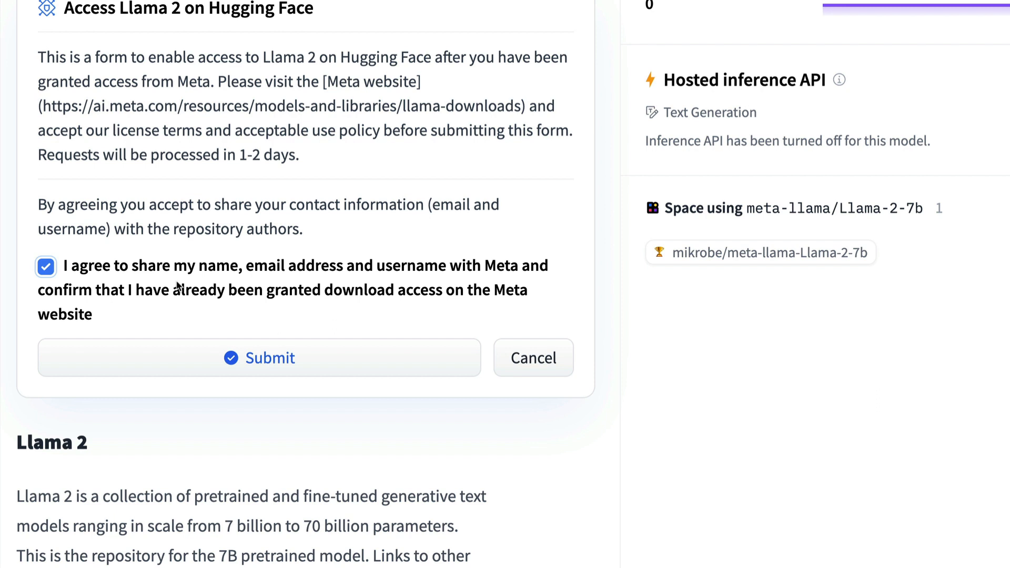
pyautogui.moveTo(350, 296)
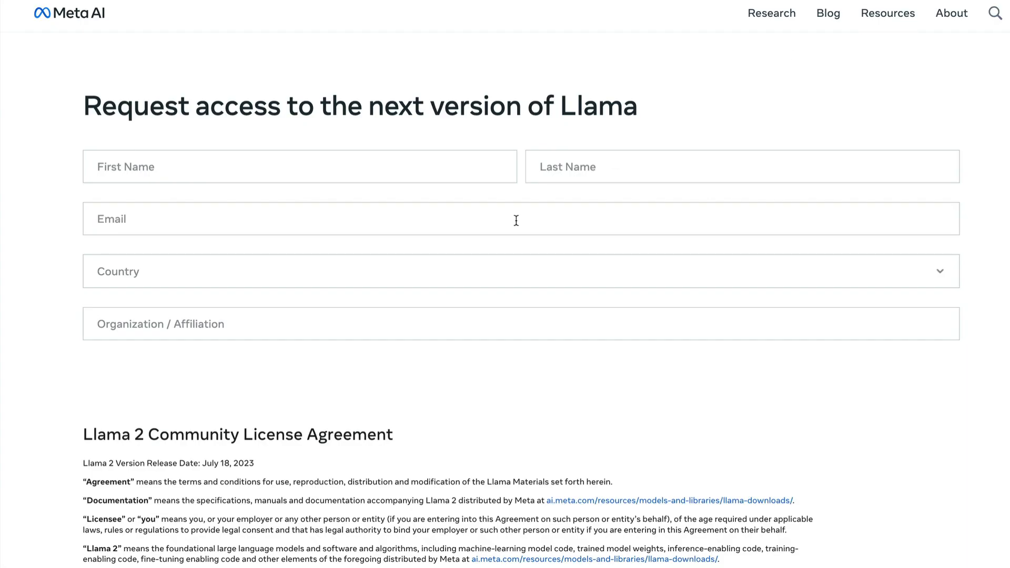
pyautogui.moveTo(849, 36)
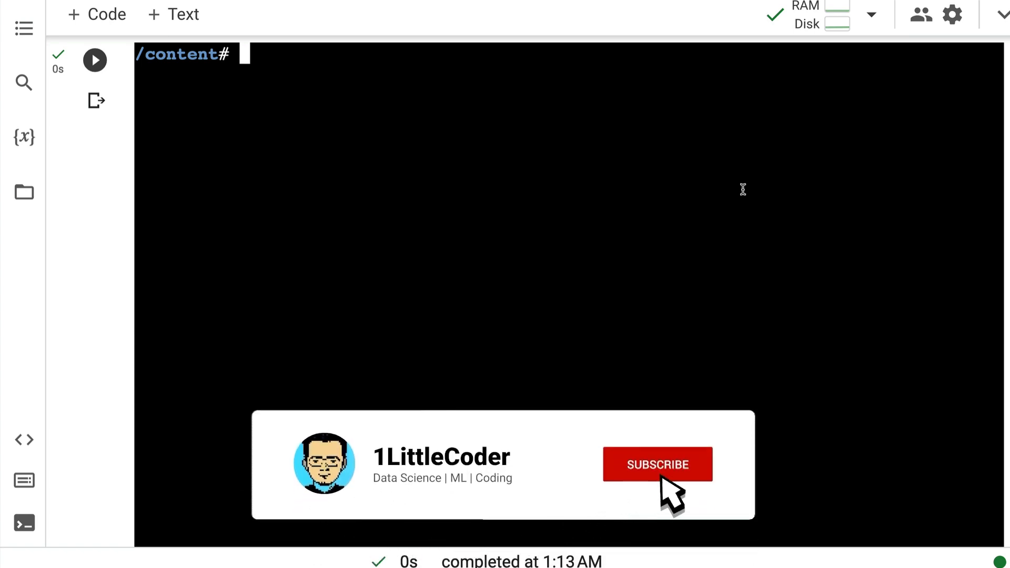
pyautogui.click(657, 464)
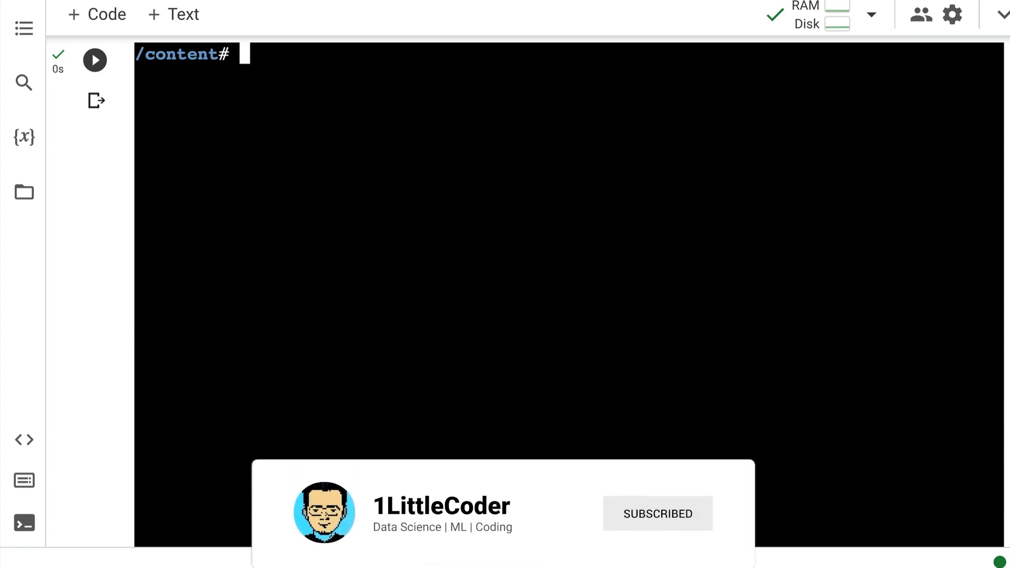
pyautogui.write('wget')
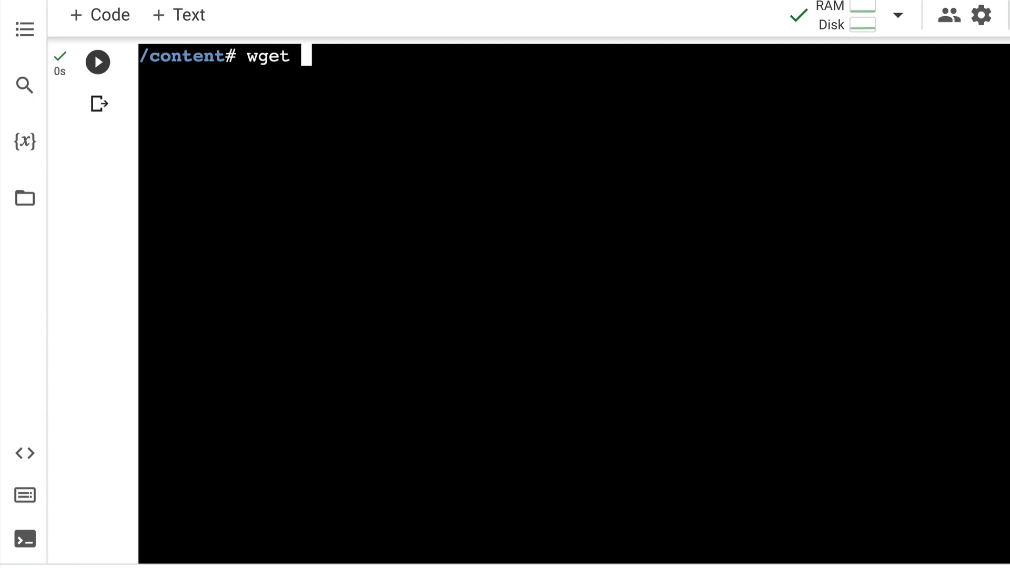
pyautogui.write('https://raw.githubusercontent.com/facebookresearch/llama/main/download.sh')
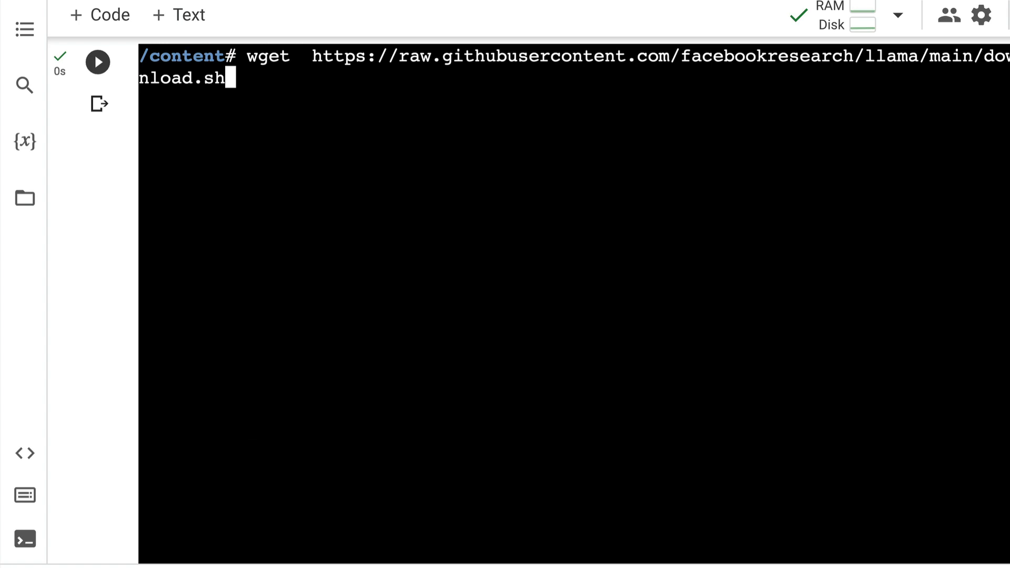
pyautogui.press('Enter')
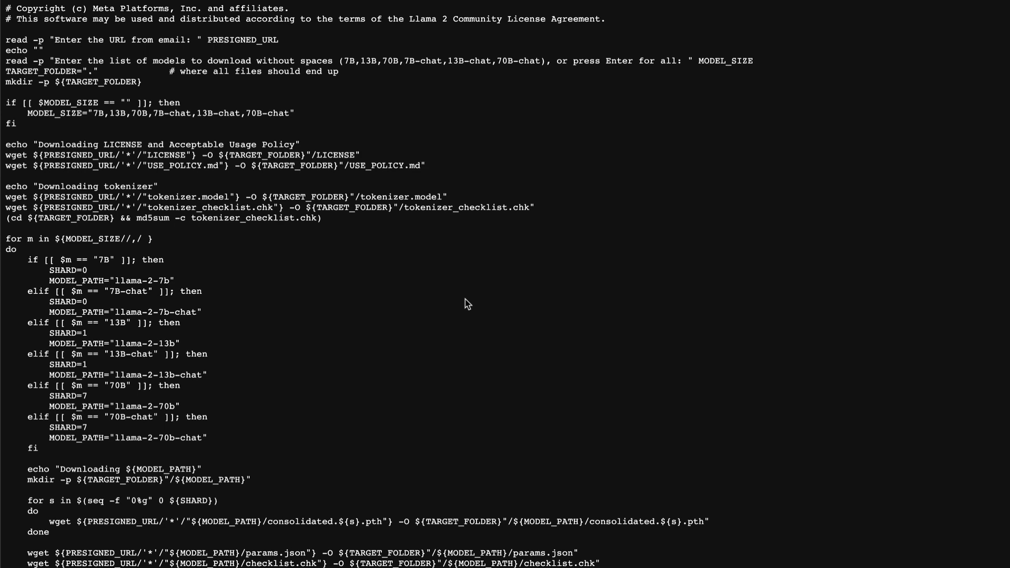
pyautogui.moveTo(938, 210)
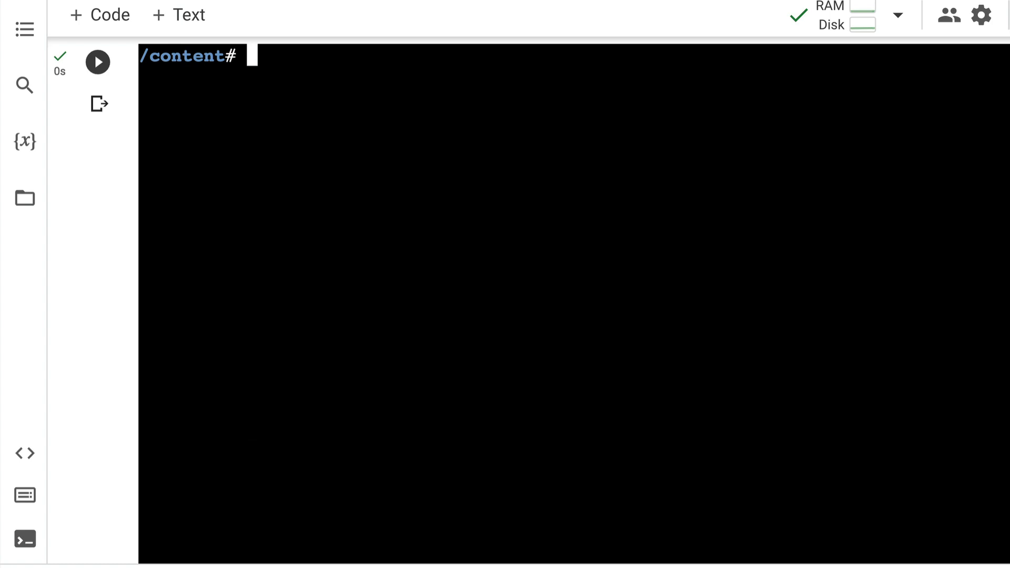
# Step: Run 'bash download.sh' in the terminal so it prompts for the emailed URL
pyautogui.write('bash downl')
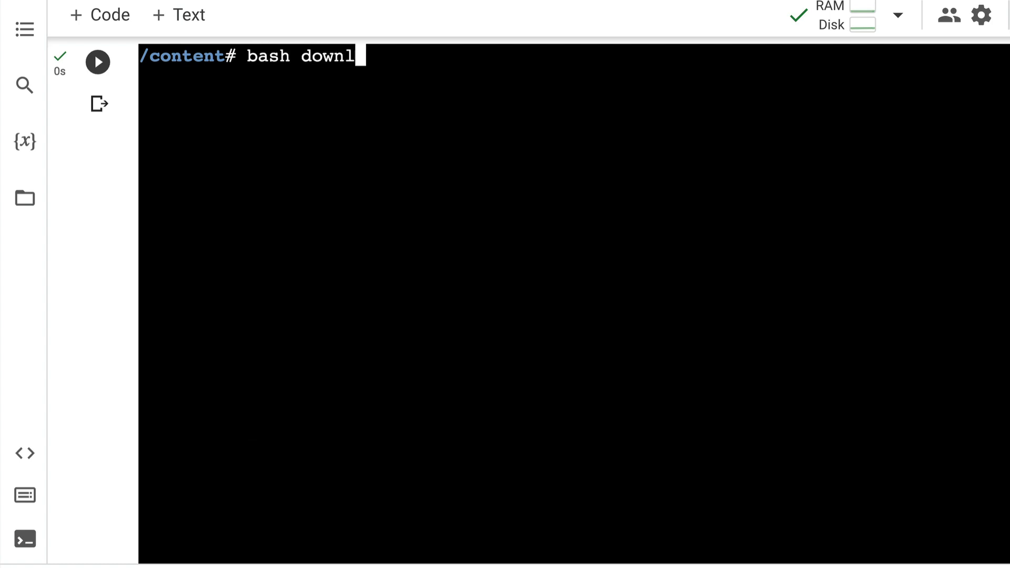
pyautogui.press('Enter')
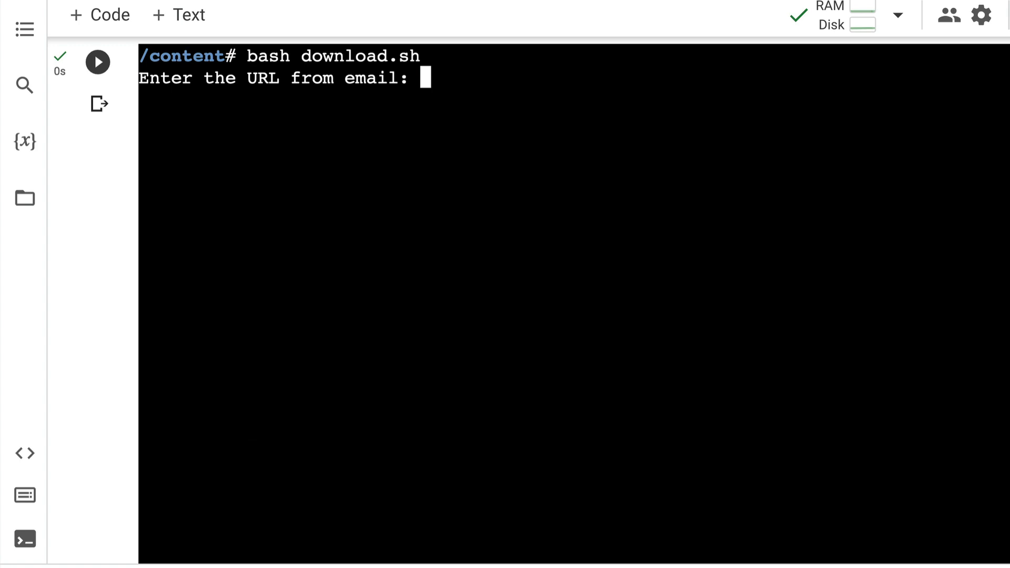
pyautogui.moveTo(385, 252)
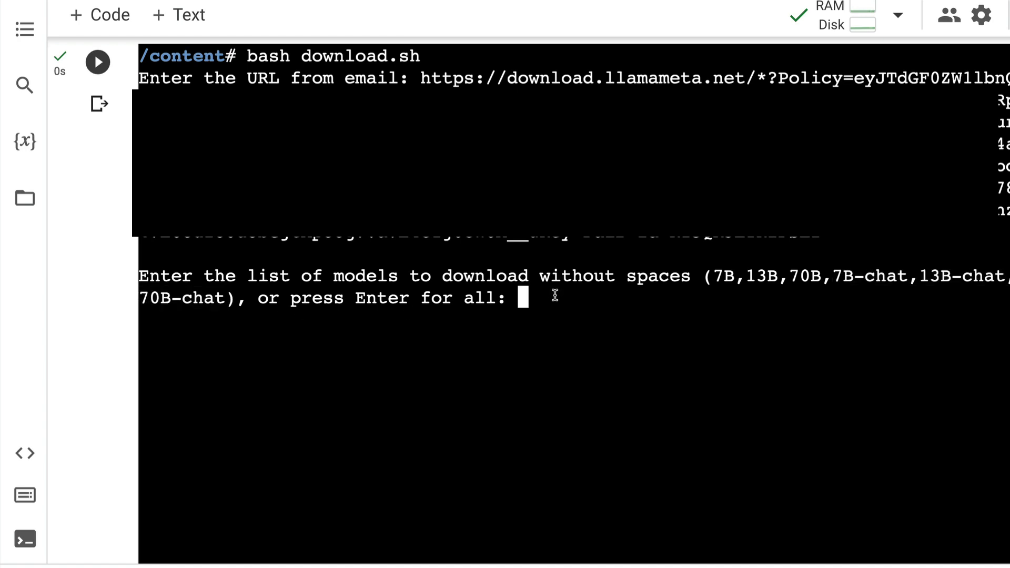
# Step: Enter '7B' at the model list prompt to download only Llama 2 7B
pyautogui.write('7')
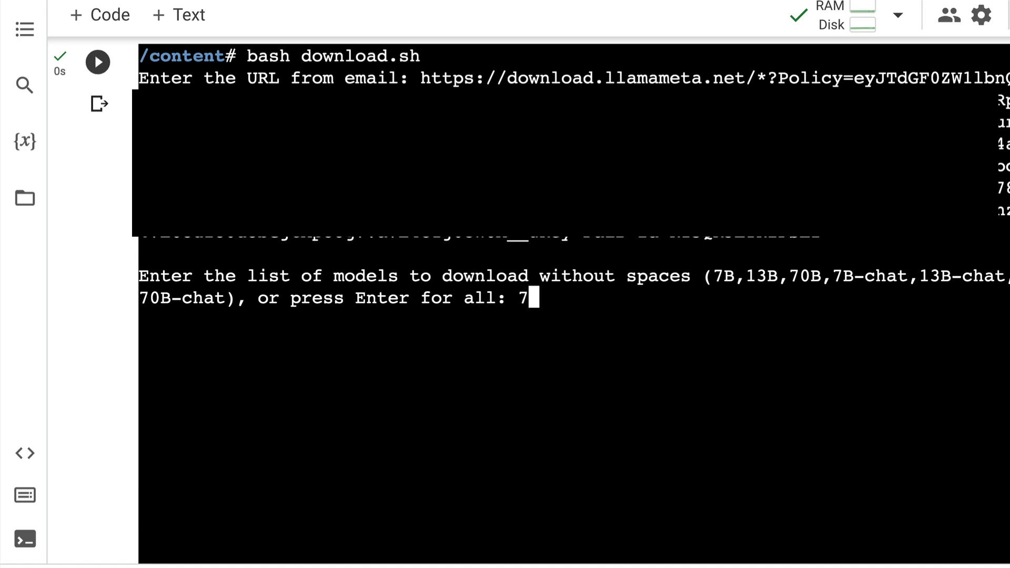
pyautogui.write('B')
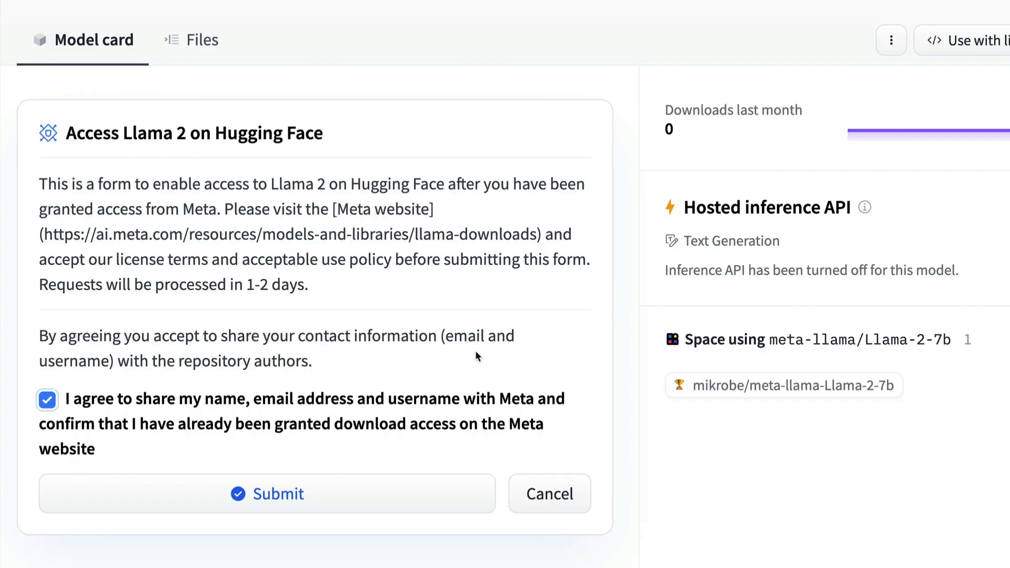
pyautogui.scroll(-3)
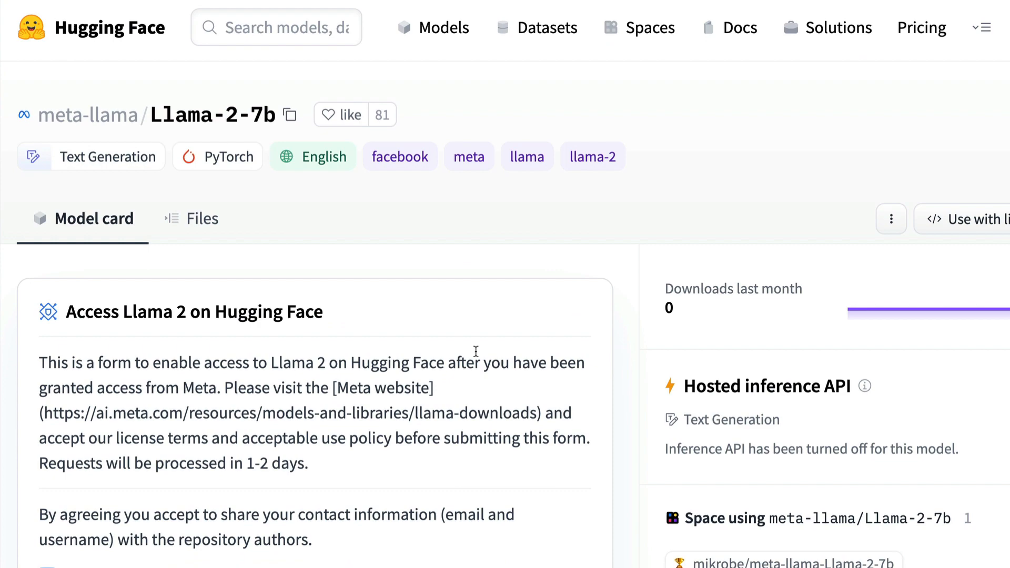
pyautogui.scroll(-3)
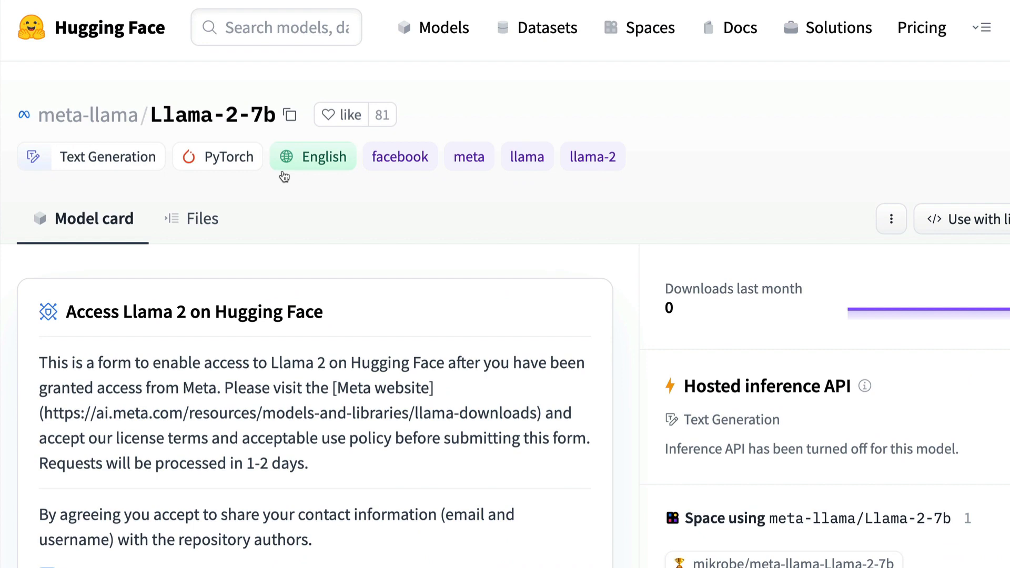
pyautogui.moveTo(907, 154)
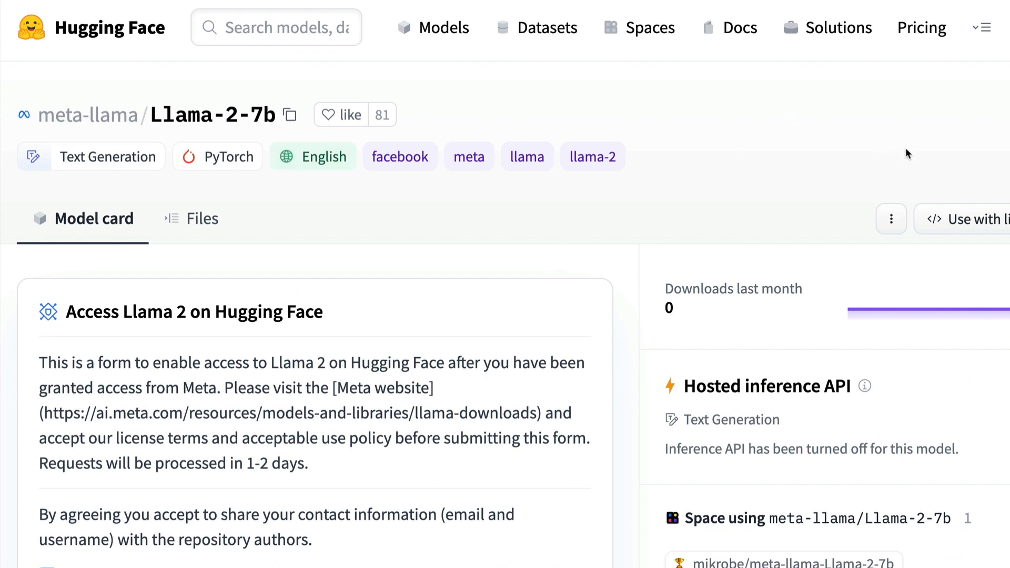